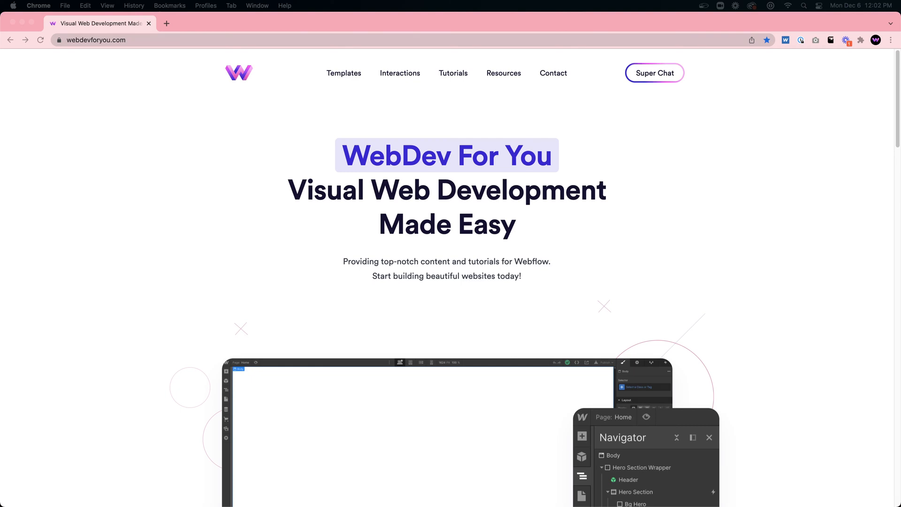
- Open the WebDev For You Webflow templates and profile pages, loading more cloneable projects
click(166, 23)
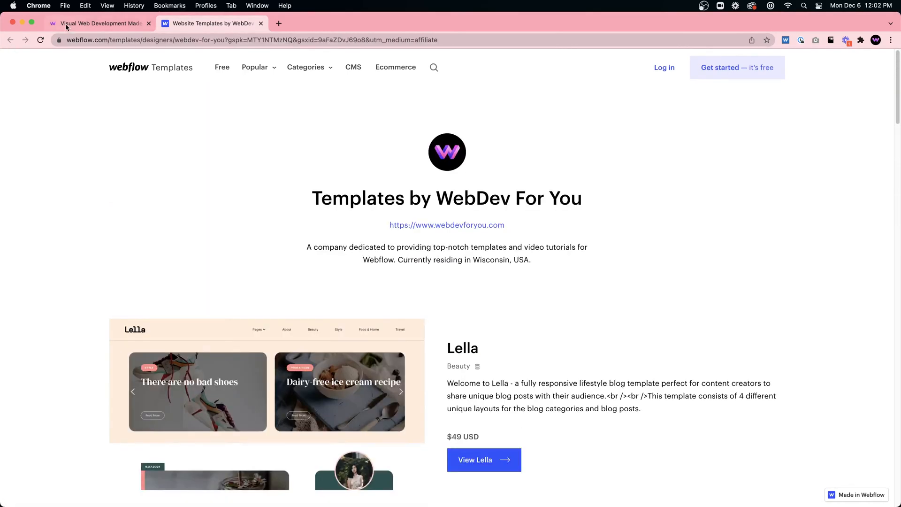
click(446, 224)
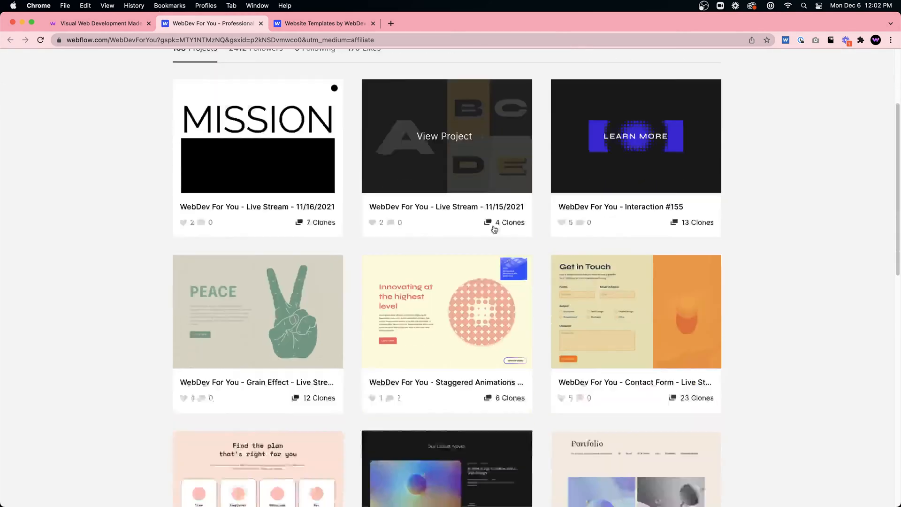
scroll(down, 3)
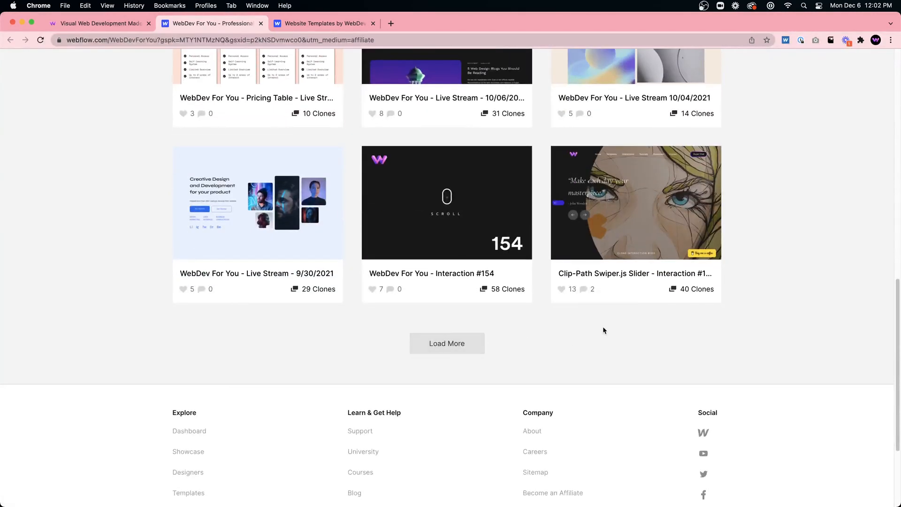
click(446, 343)
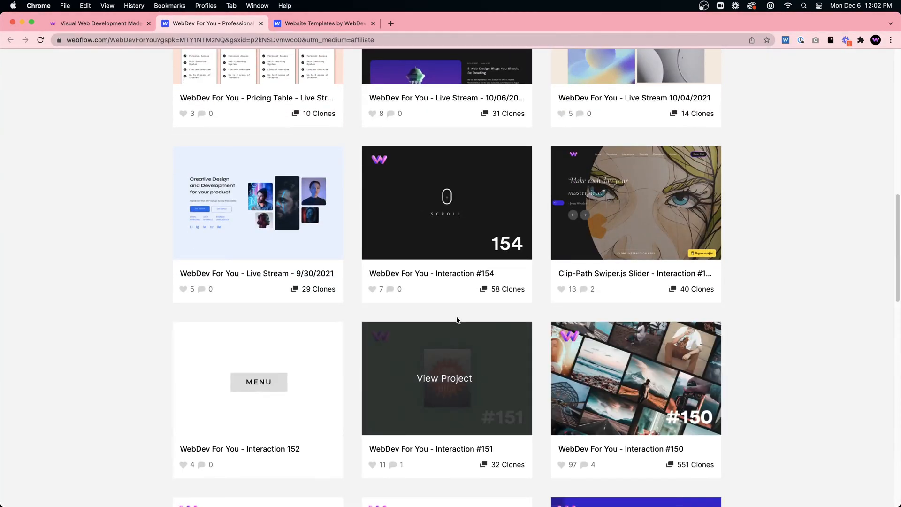
scroll(up, 3)
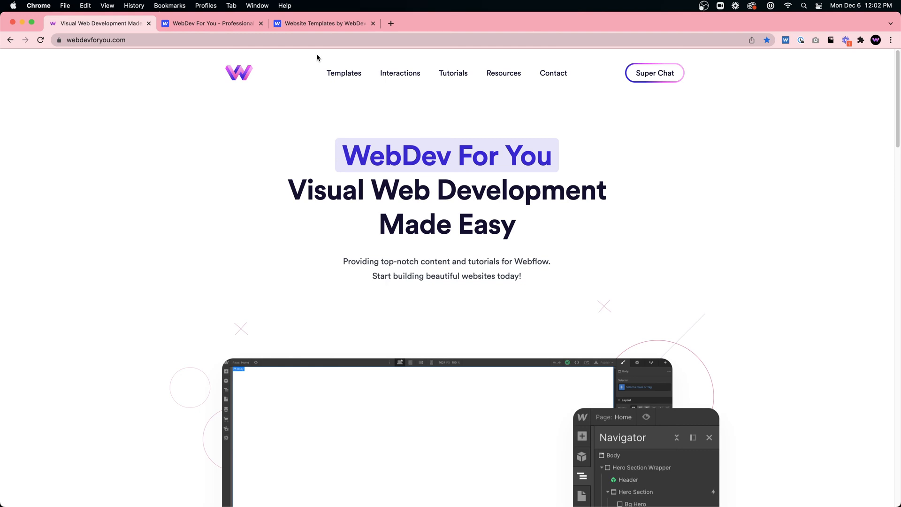
mouse_move(400, 74)
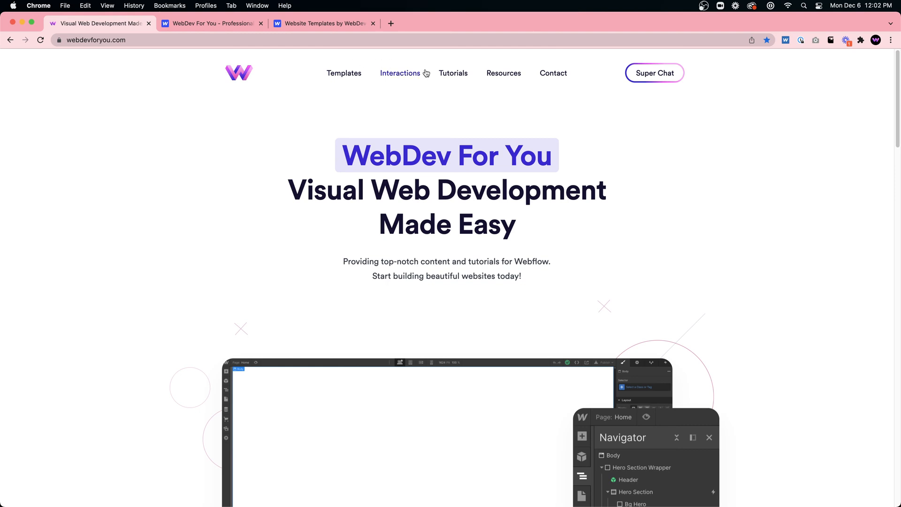
mouse_move(453, 74)
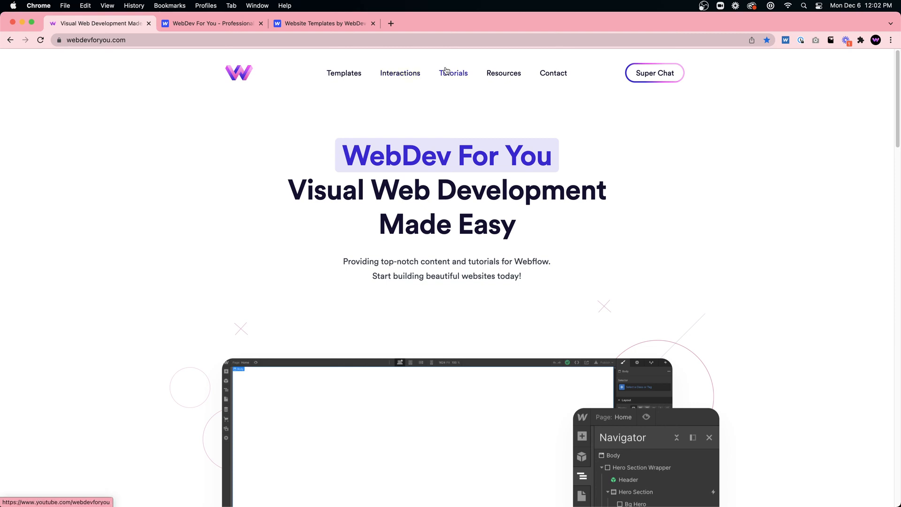
mouse_move(451, 71)
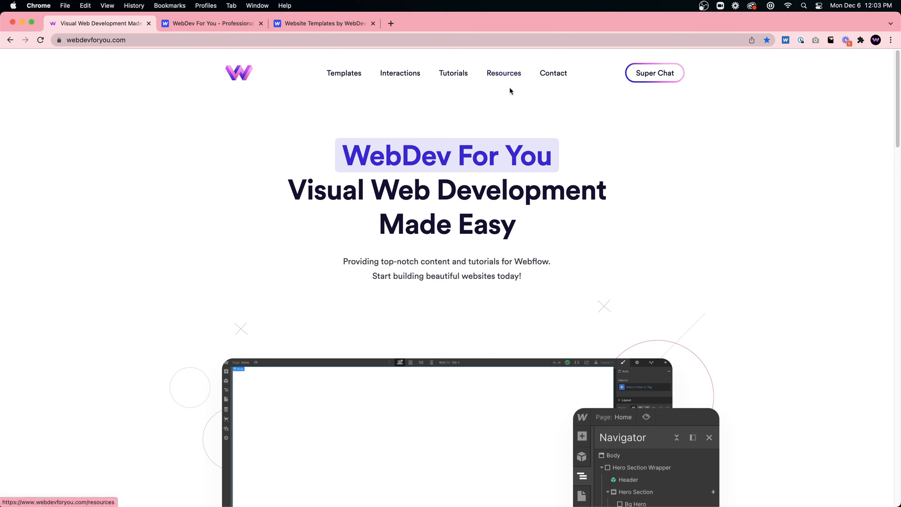
- Open the Resources page and scroll through Webflow, Envato Elements and Learn UI Design
click(503, 73)
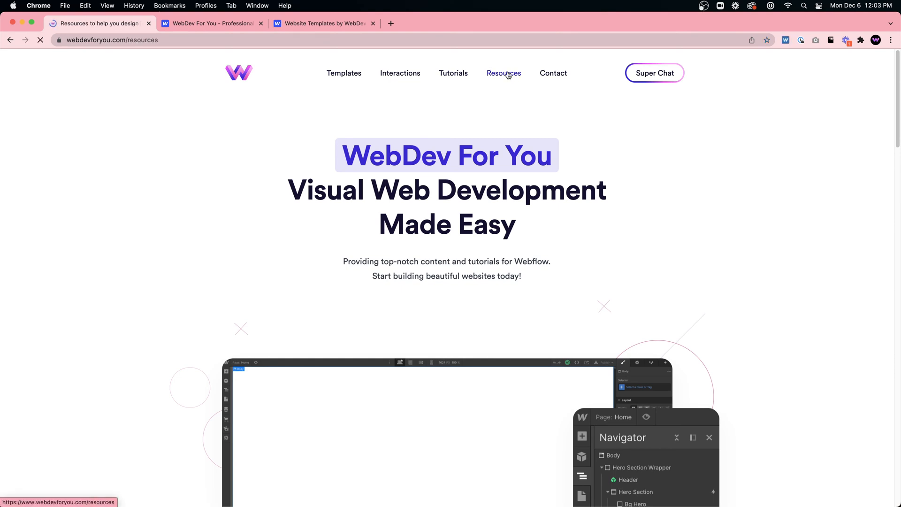
click(503, 73)
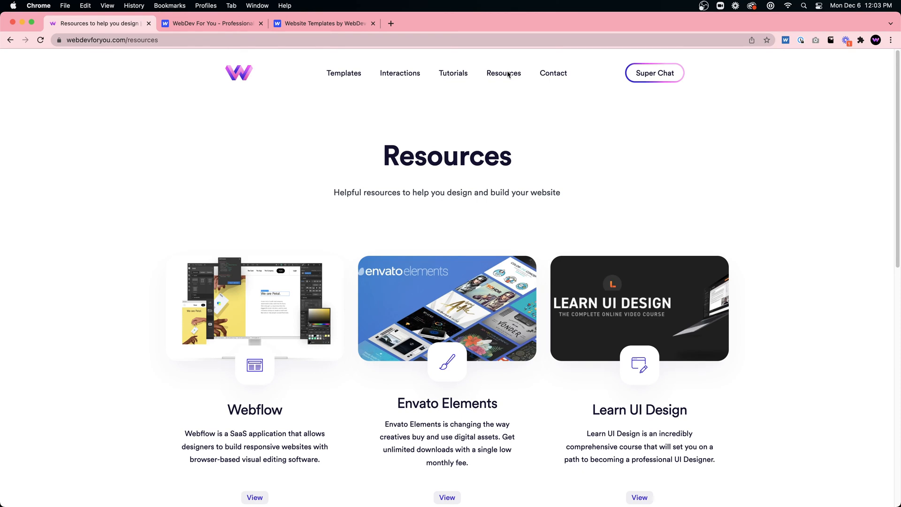
mouse_move(513, 414)
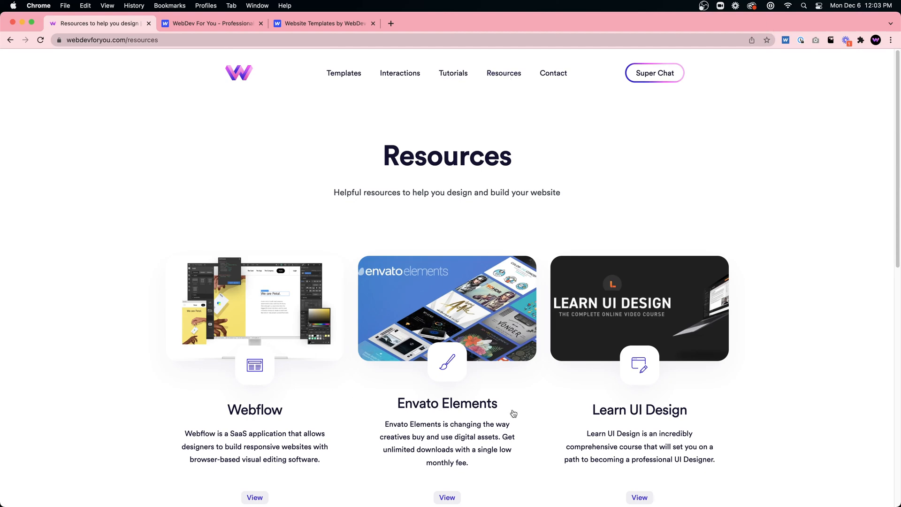
scroll(down, 3)
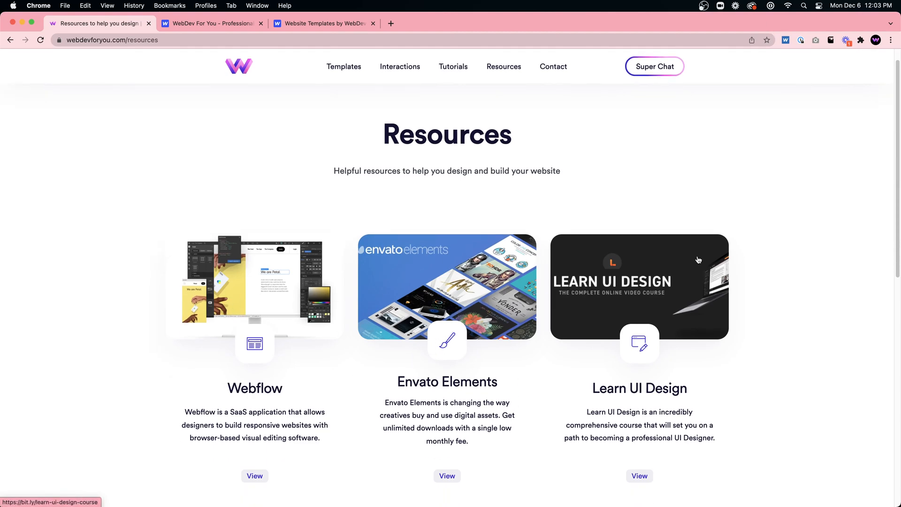
scroll(down, 3)
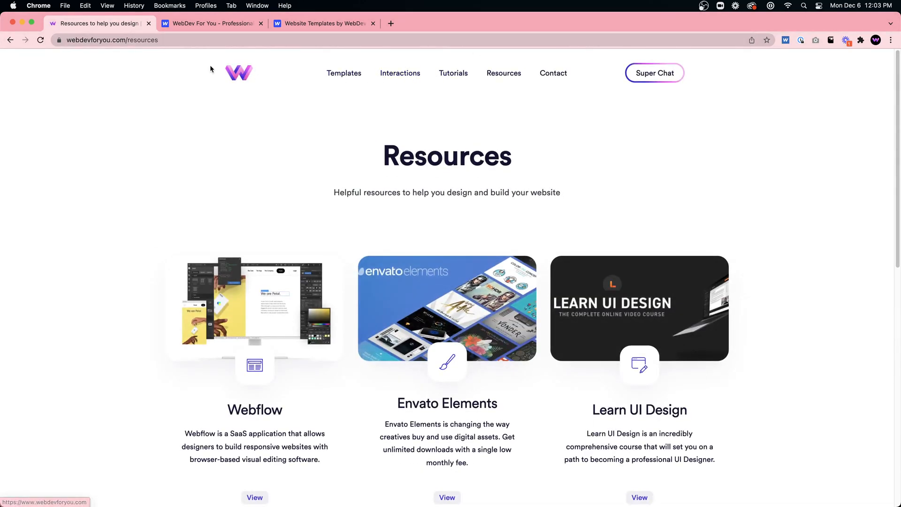
- Go back to the WebDev For You homepage via the site logo
click(238, 73)
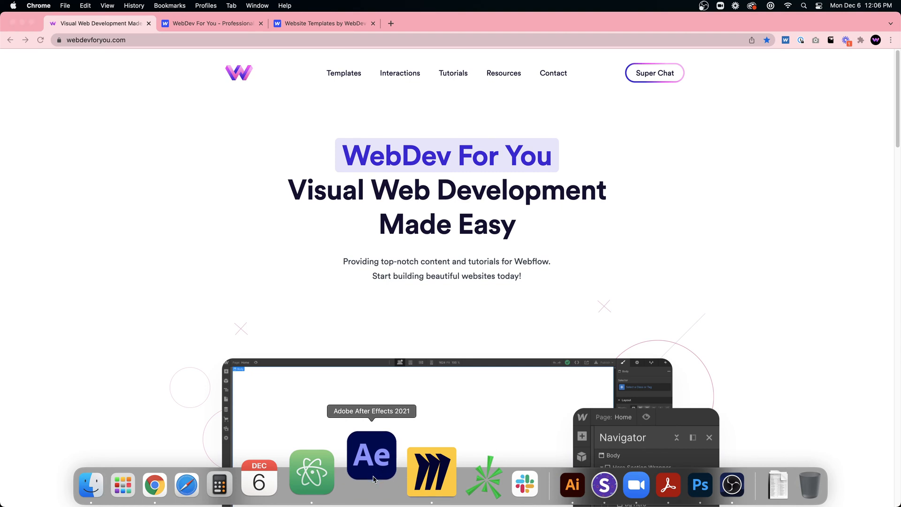
- Launch After Effects and create Comp 1 sized 500 × 1000
click(371, 454)
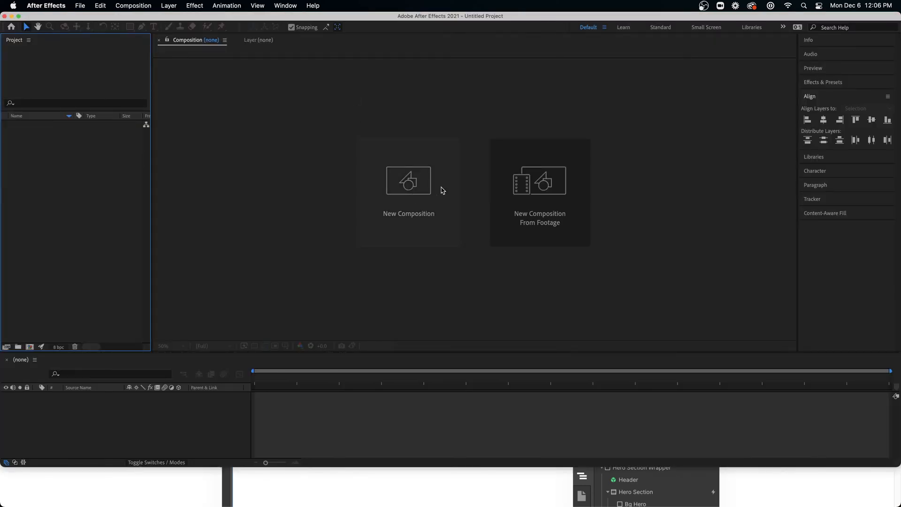
click(409, 180)
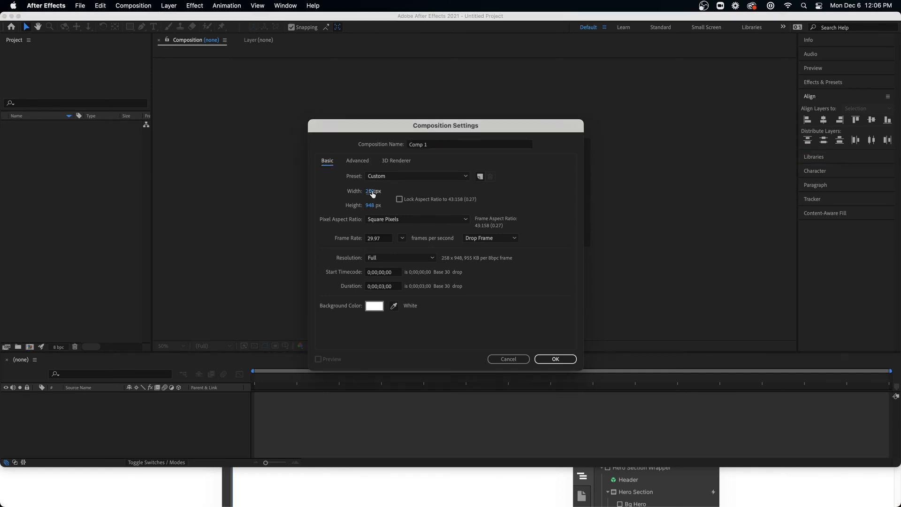
text(1000)
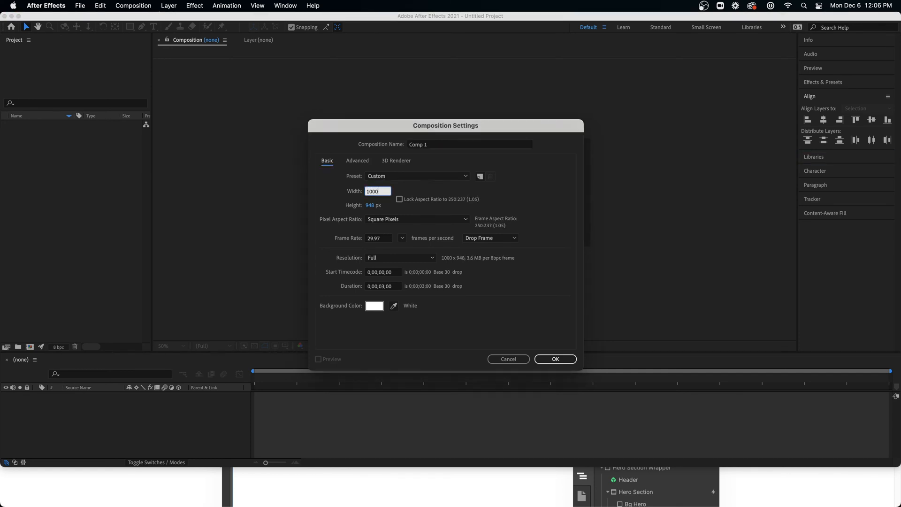
text(2)
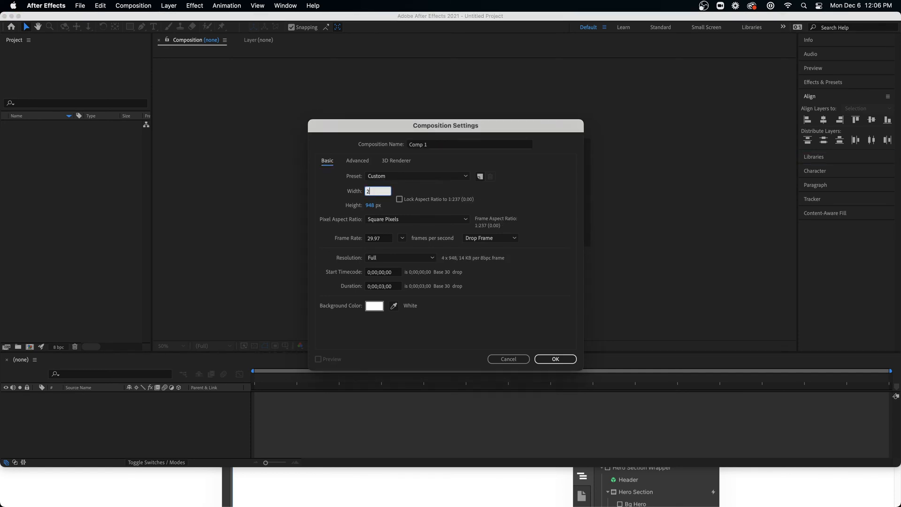
text(5)
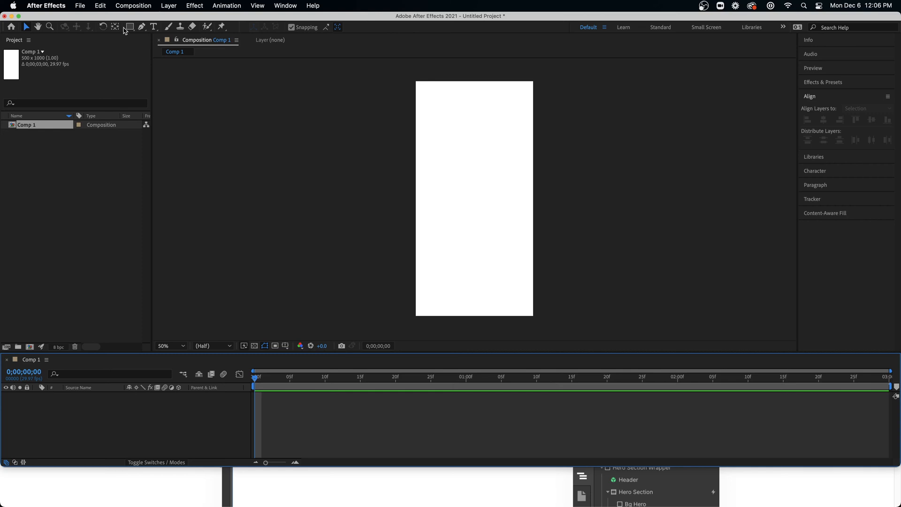
- Pen-draw Shape Layer 1 as a zigzag, then even out its top and lower points
click(141, 27)
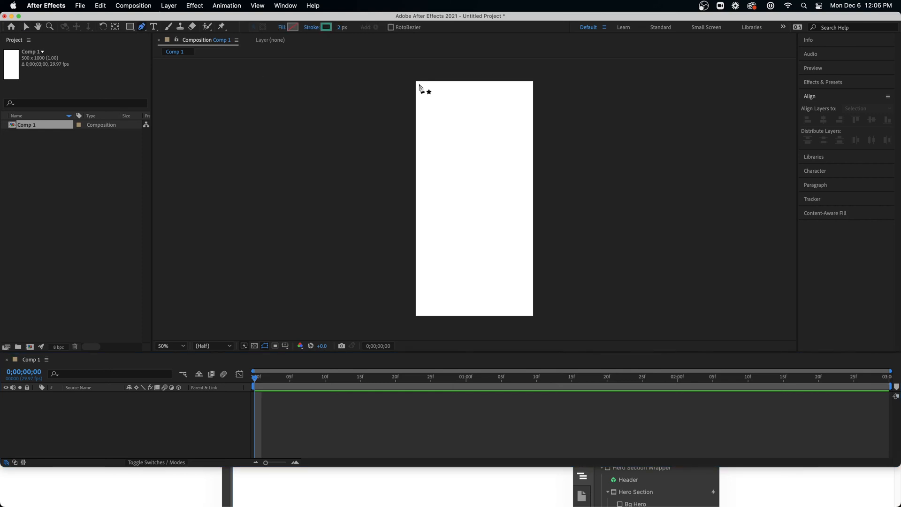
drag(419, 84, 517, 152)
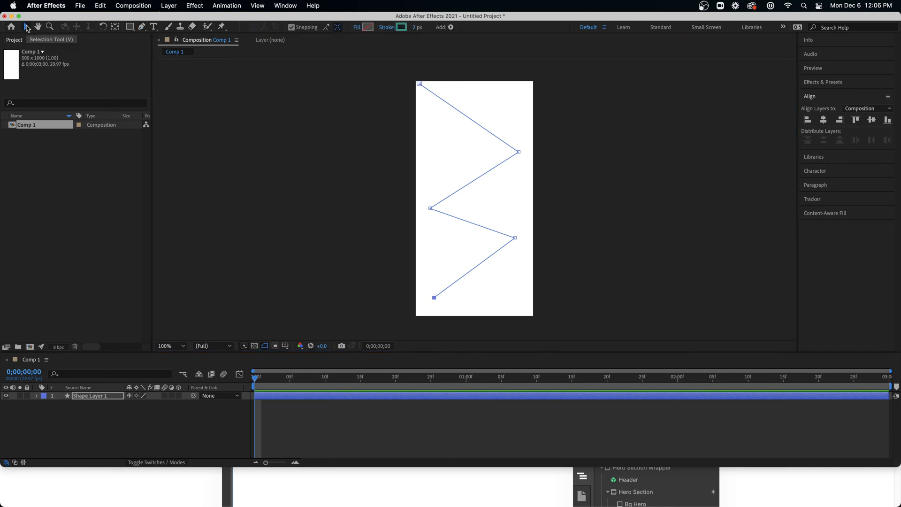
mouse_move(419, 86)
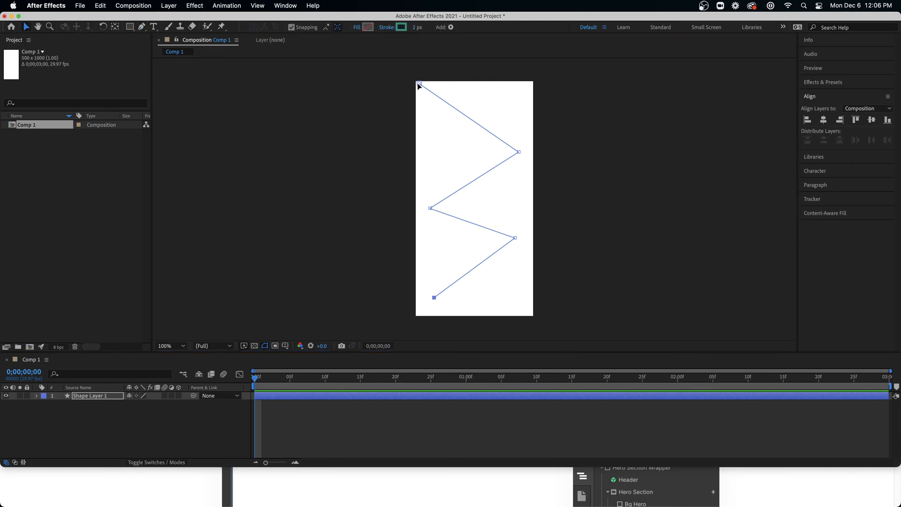
drag(418, 84, 444, 95)
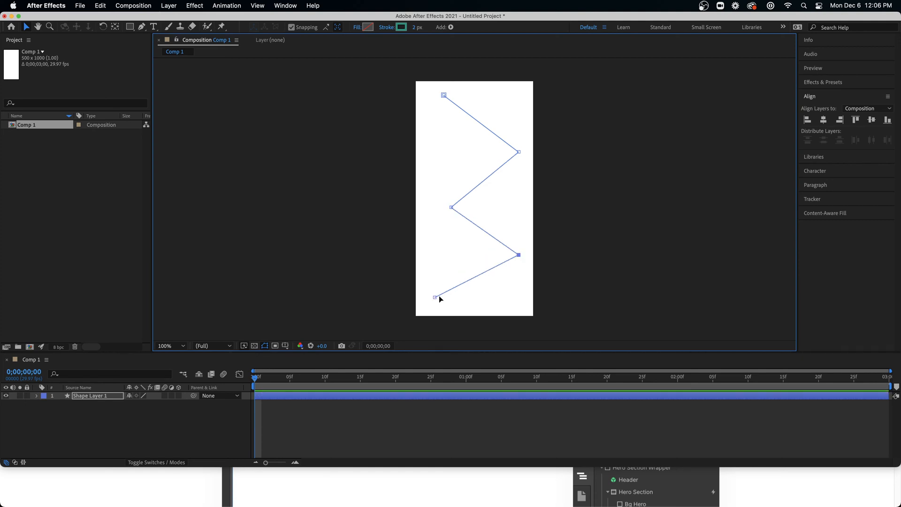
drag(435, 297, 435, 308)
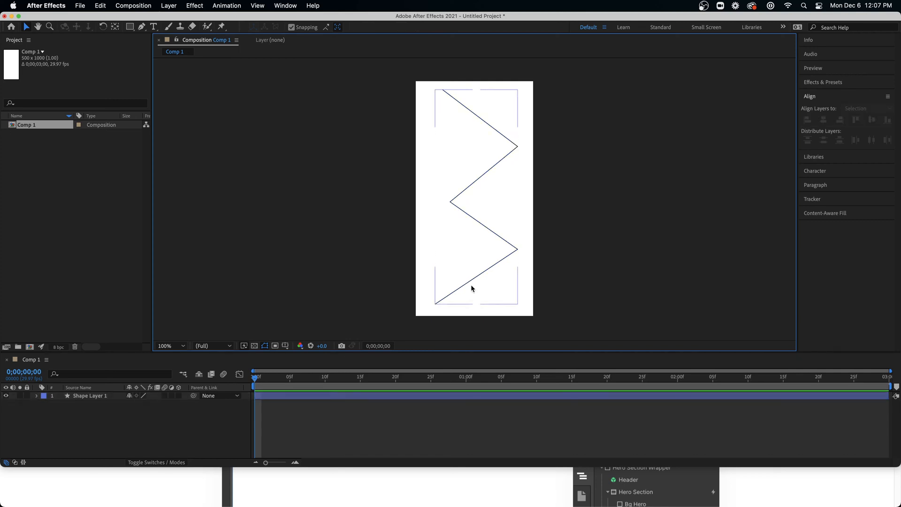
- Add Trim Paths to Shape Layer 1, keyframe its End value, and open Bodymovin
click(37, 395)
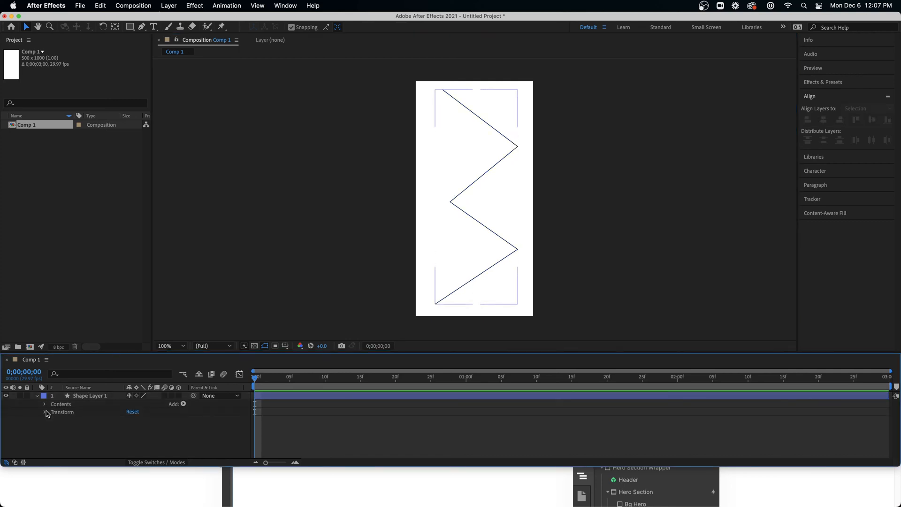
click(182, 403)
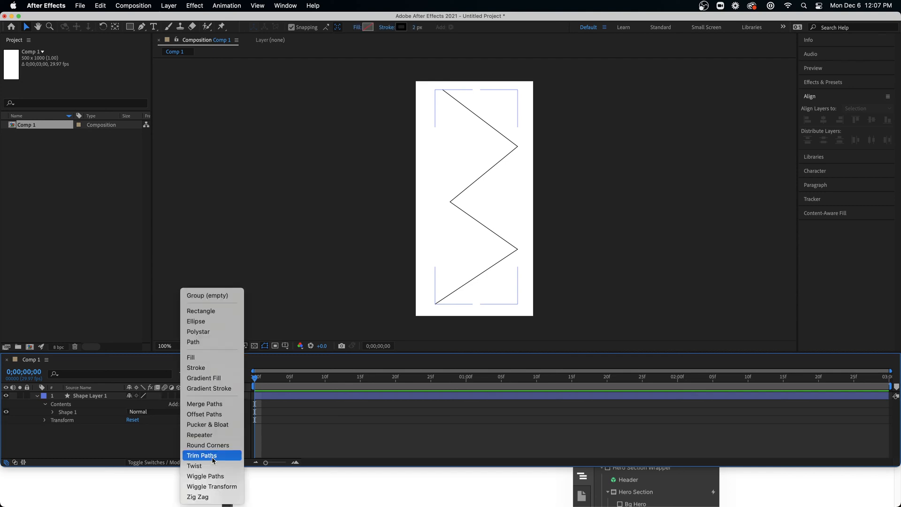
click(202, 455)
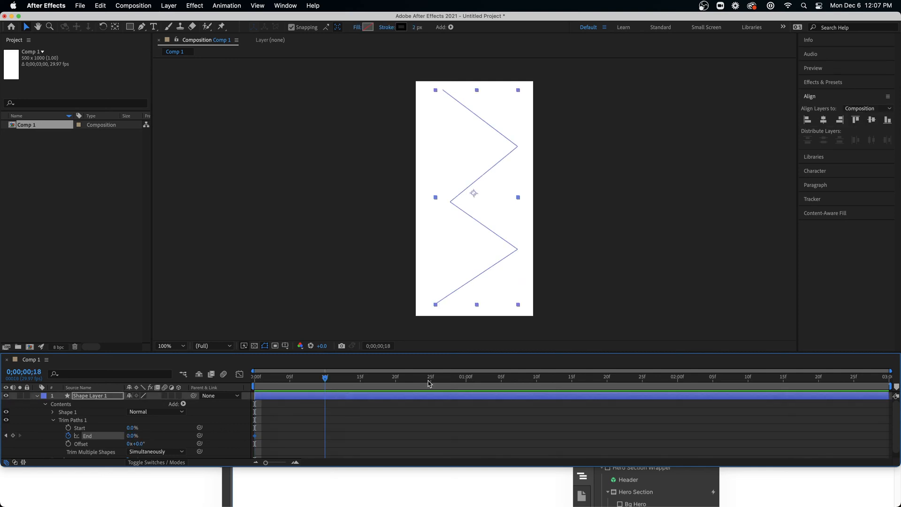
click(466, 377)
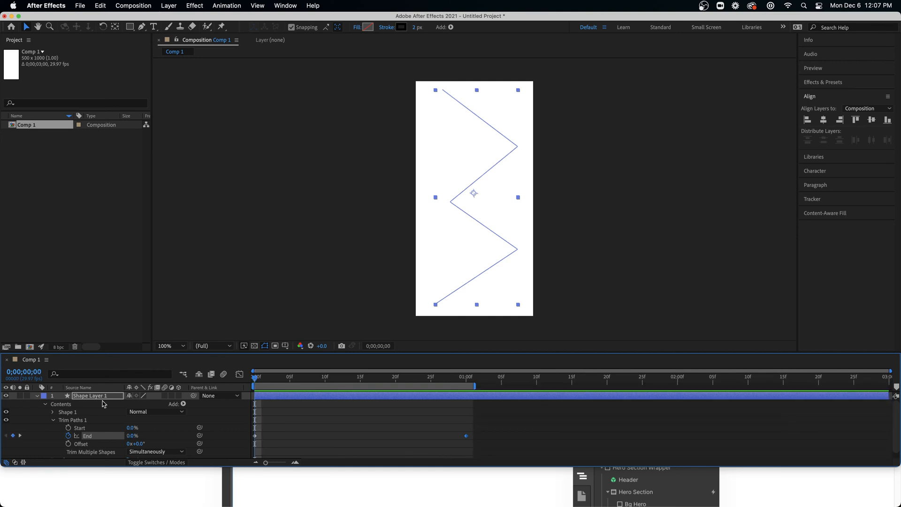
click(284, 5)
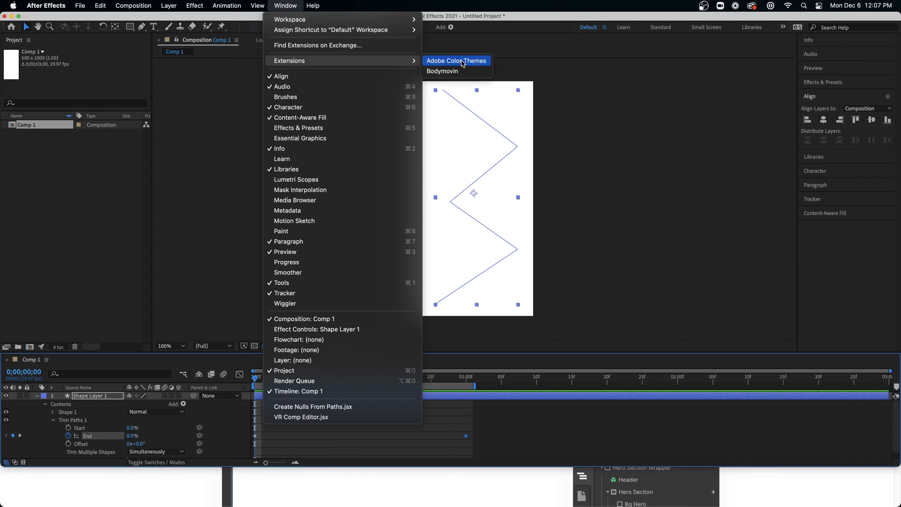
click(460, 71)
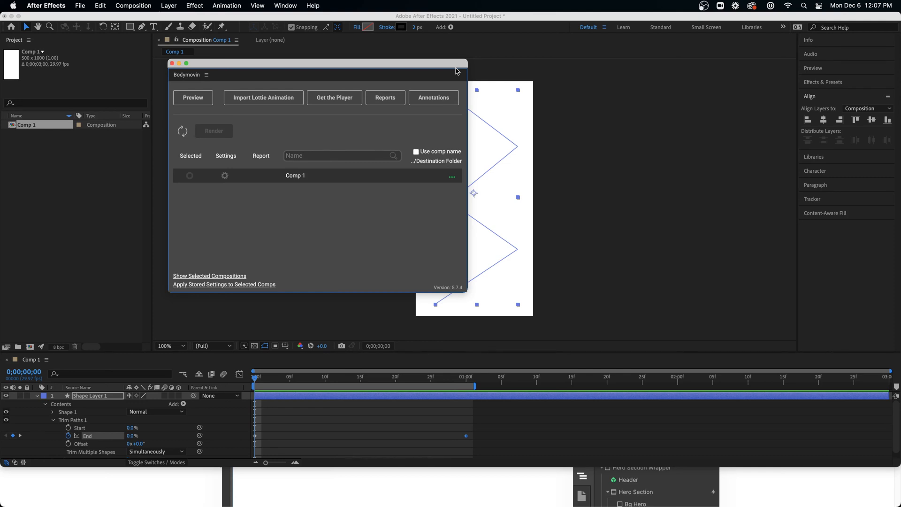
mouse_move(267, 69)
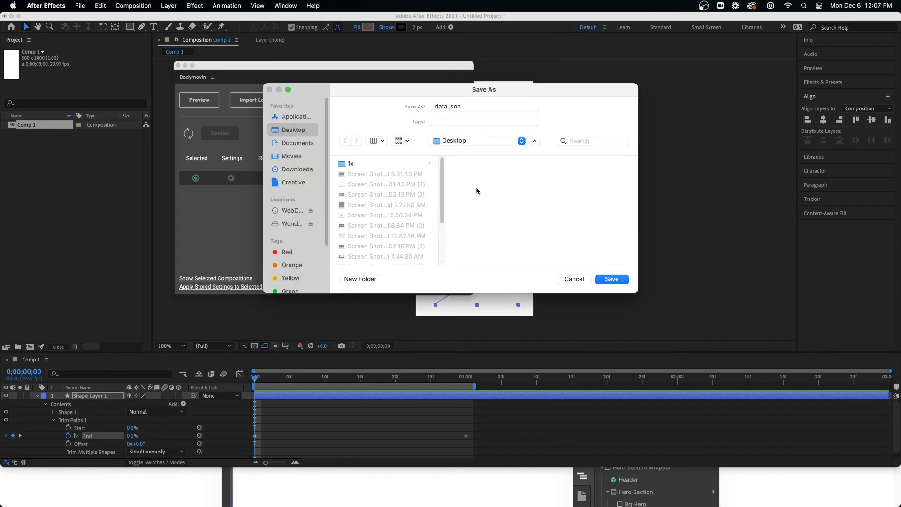
mouse_move(473, 165)
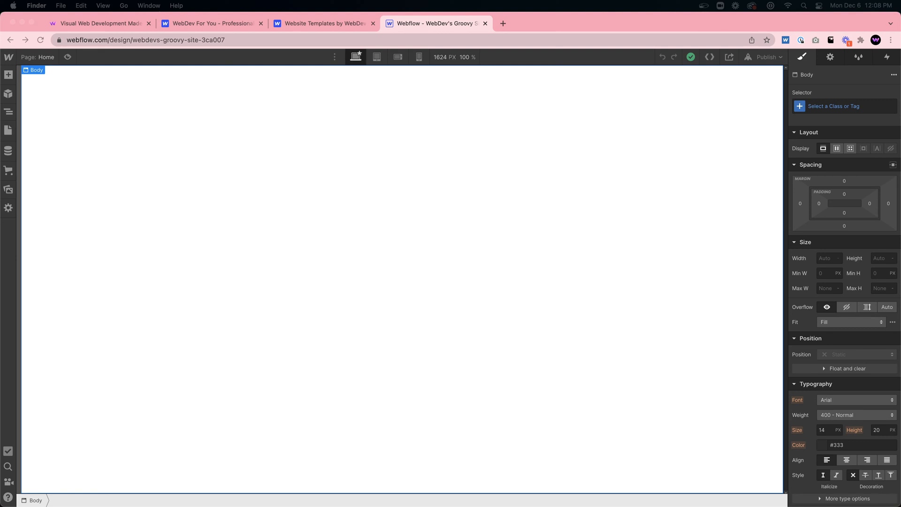
mouse_move(548, 481)
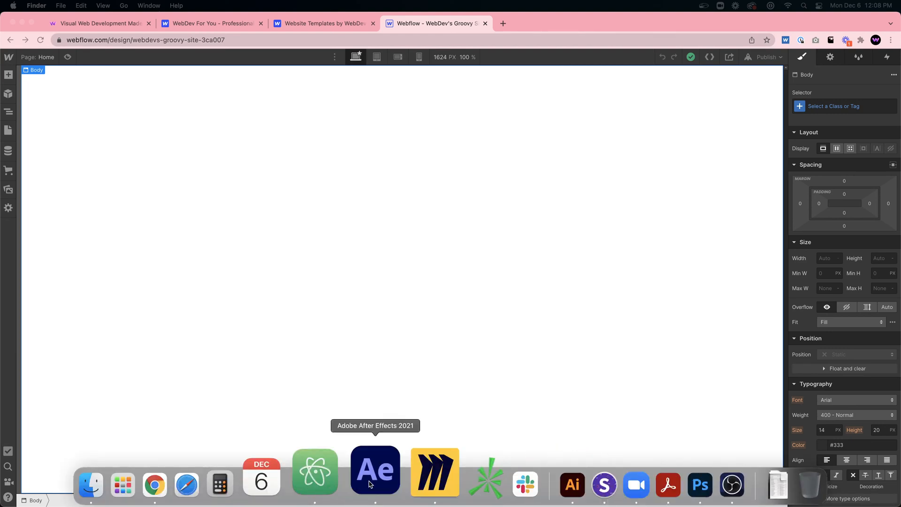
- Render Comp 1 to data.json with Bodymovin and dismiss the render report
click(374, 471)
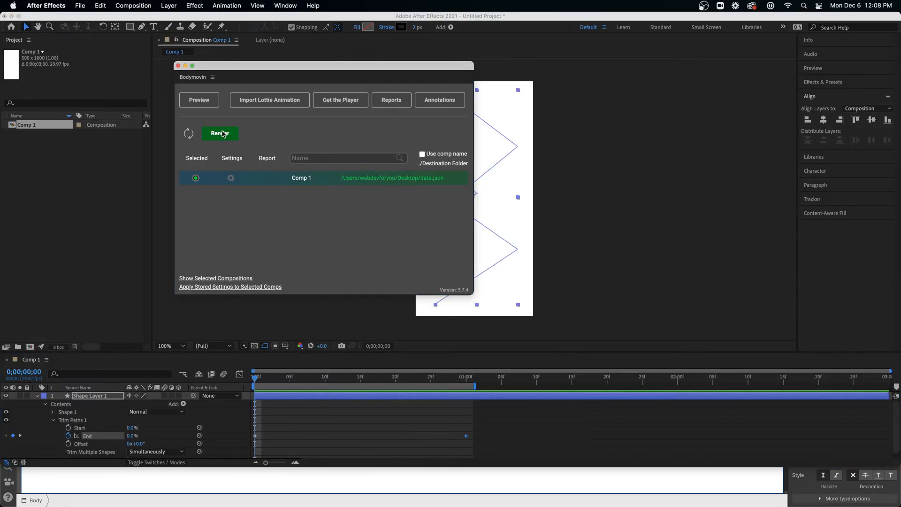
click(220, 132)
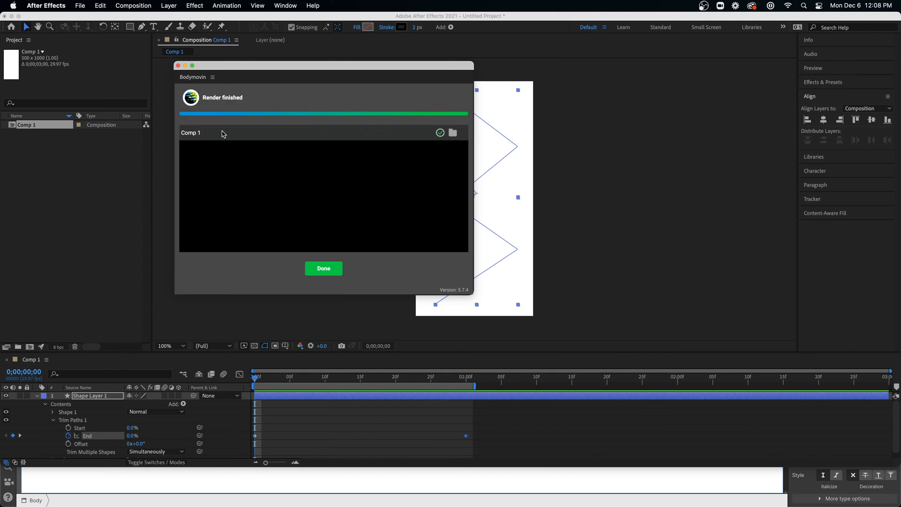
click(323, 268)
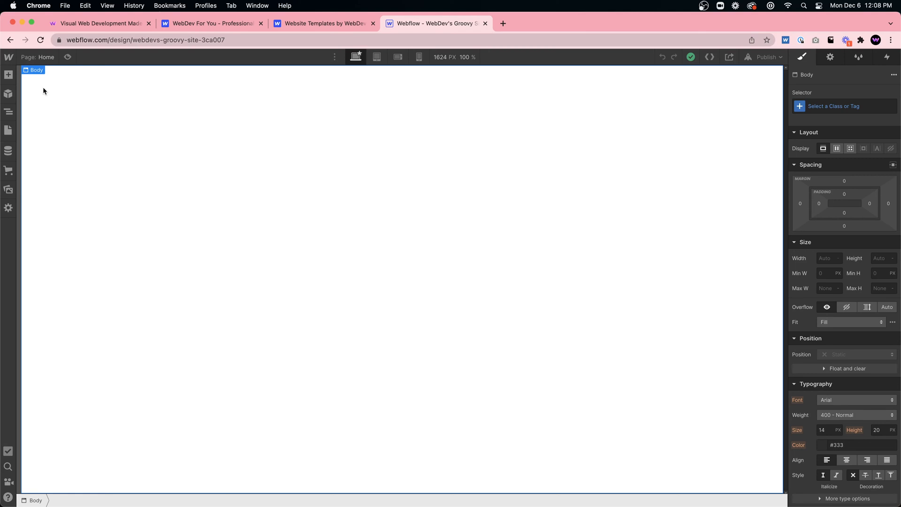
- Check the Assets panel, then give the section 500vh height with centred flex contents
click(8, 189)
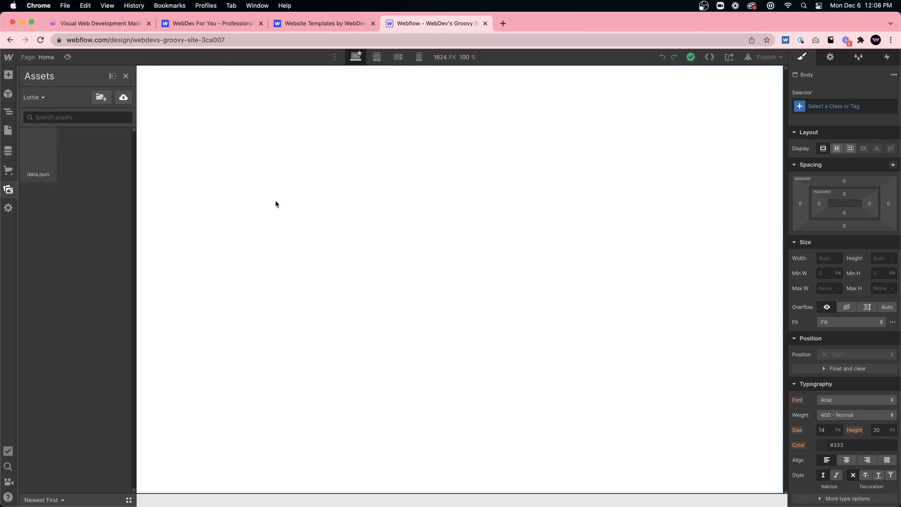
click(8, 190)
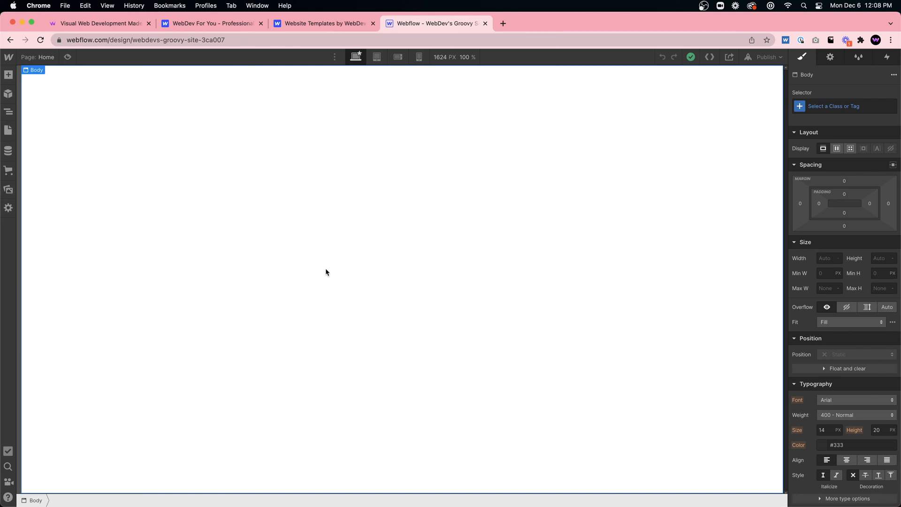
mouse_move(350, 254)
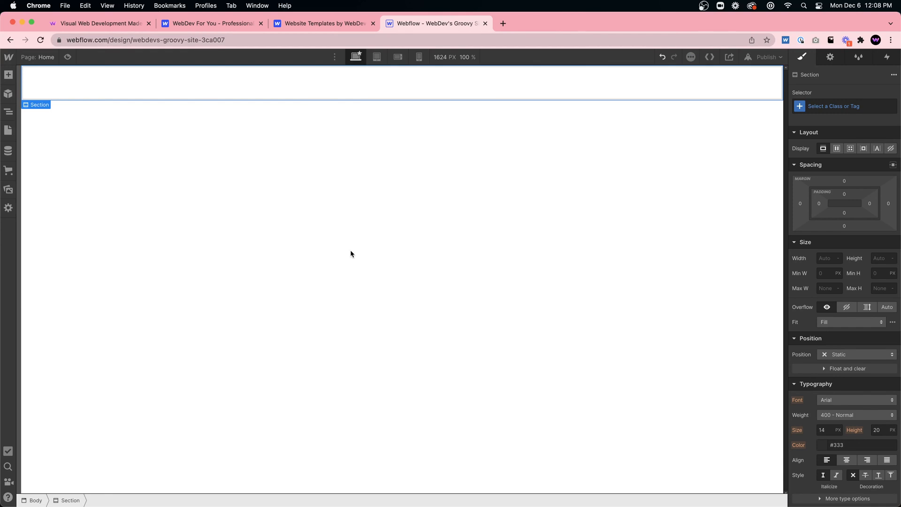
click(882, 258)
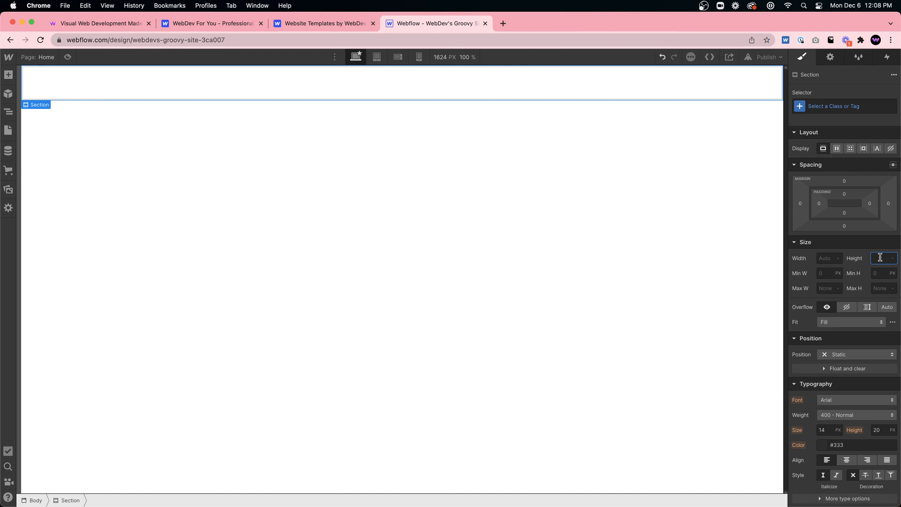
text(500vh)
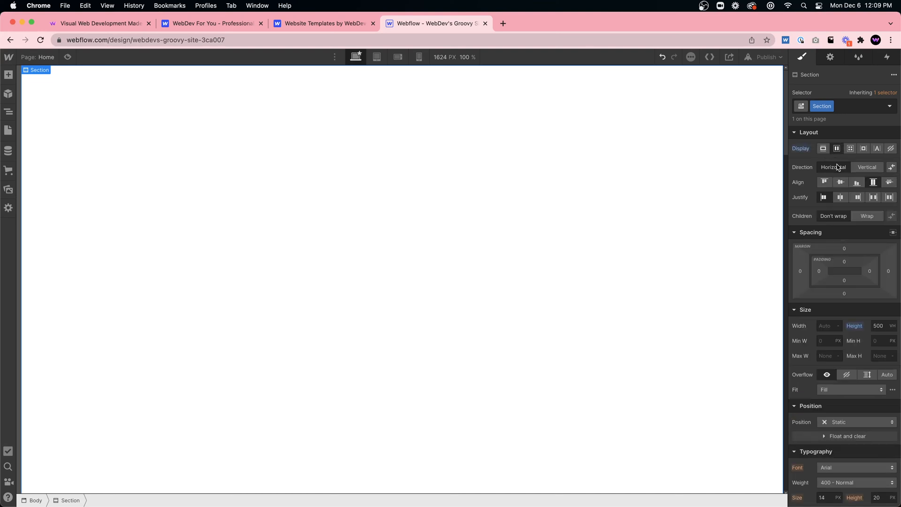
click(867, 167)
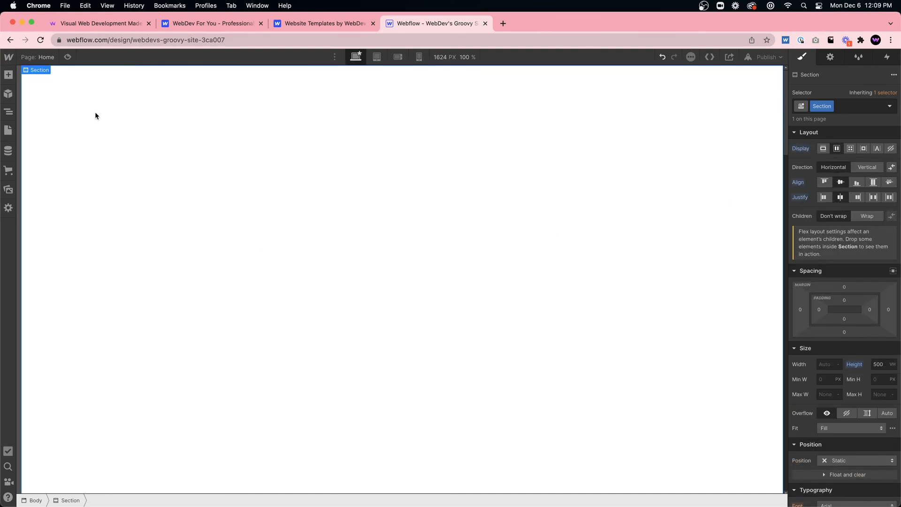
click(8, 75)
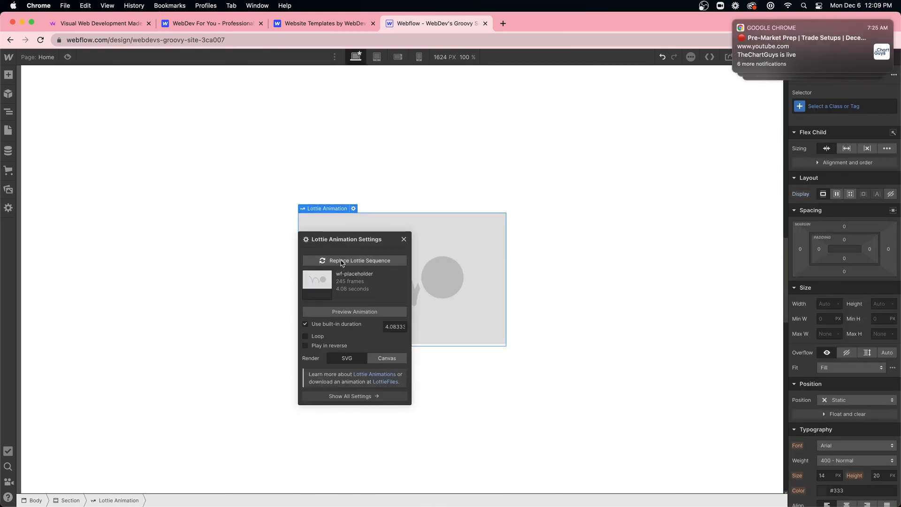
- Replace the Lottie placeholder with data.json and set the section height to 200vh
click(353, 260)
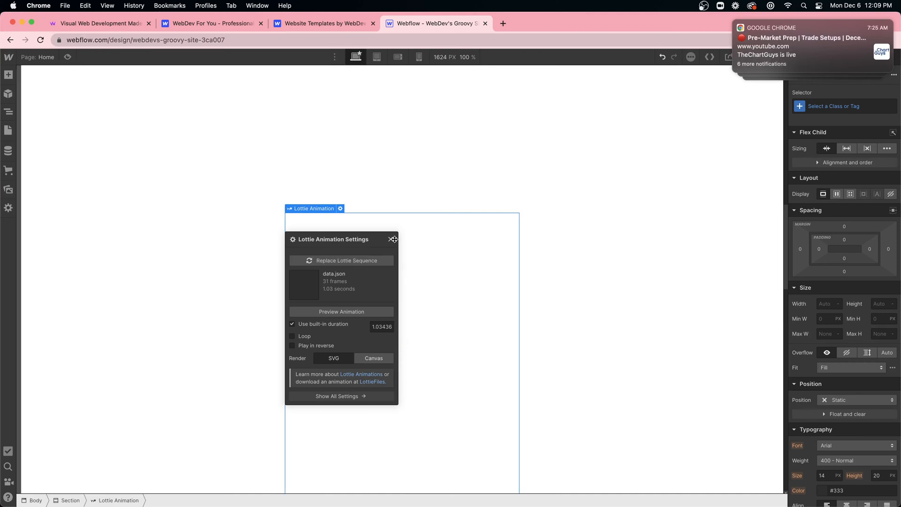
click(393, 239)
text(1)
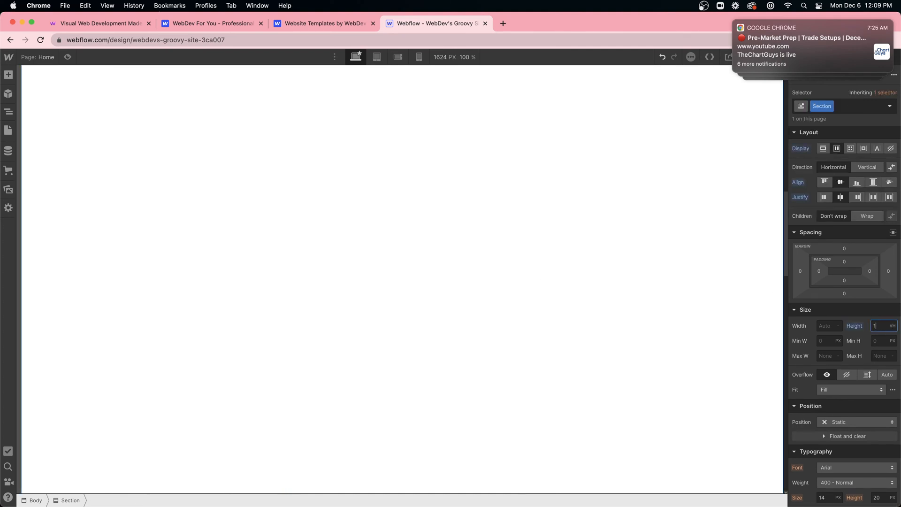
text(200)
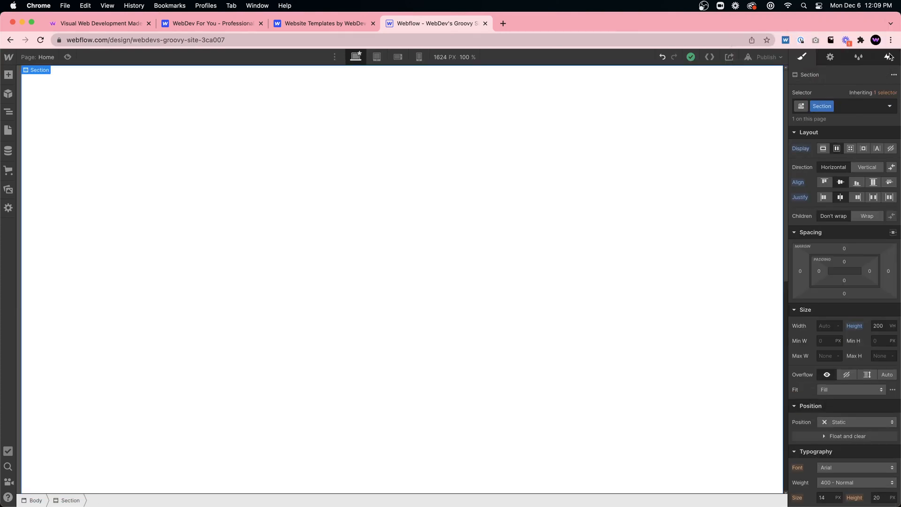
- Build a While Scrolling in View interaction with Lottie actions at 0% and 100%
click(887, 56)
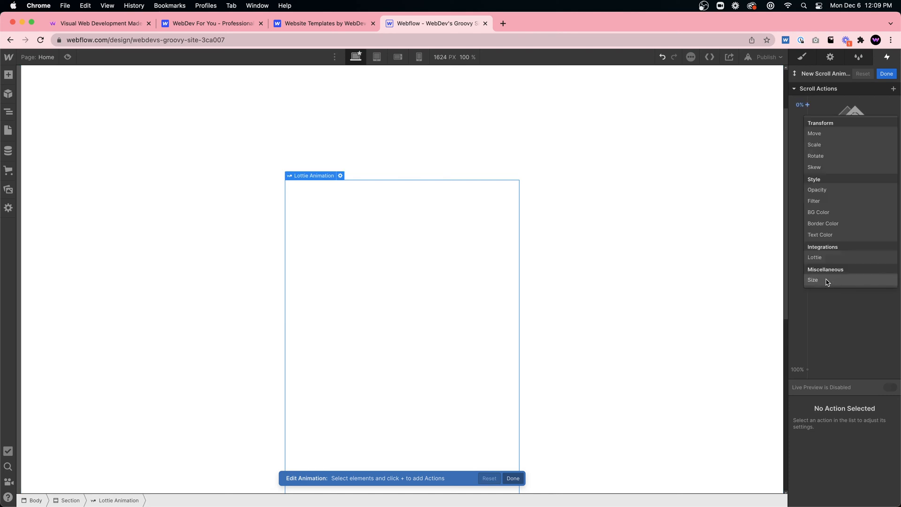
click(814, 257)
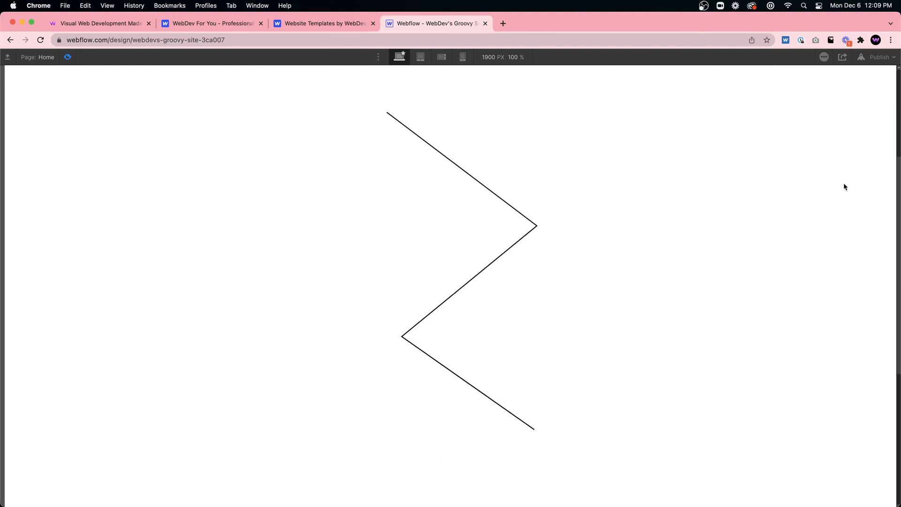
scroll(down, 3)
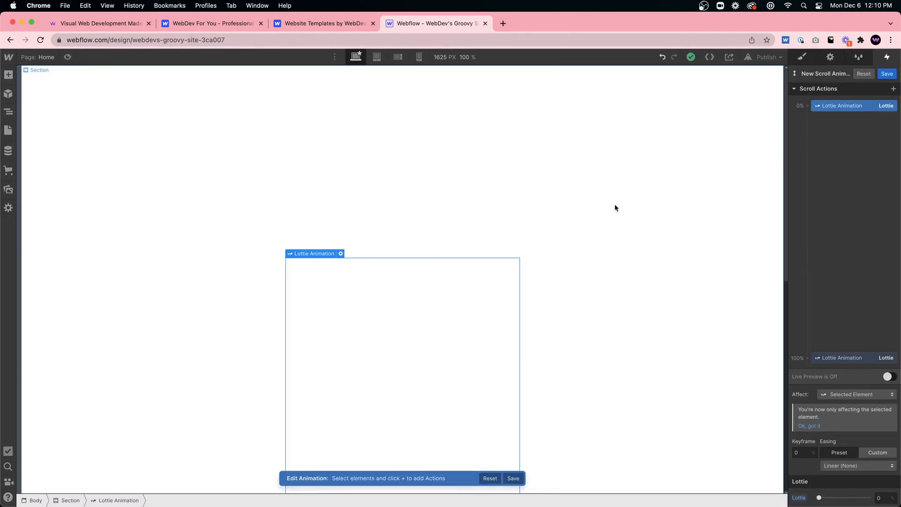
mouse_move(446, 104)
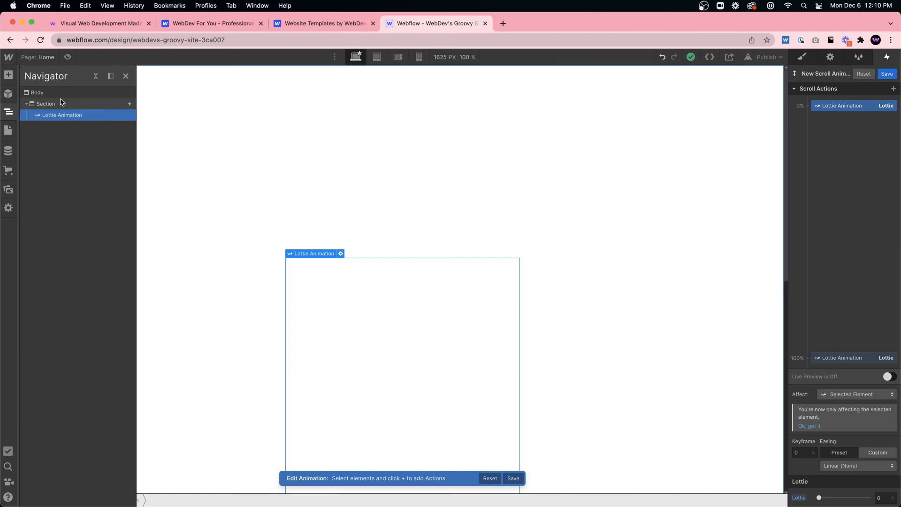
- Insert a 100 vh Section 2 above the Lottie section, then preview the zigzag drawing on scroll
text(sed)
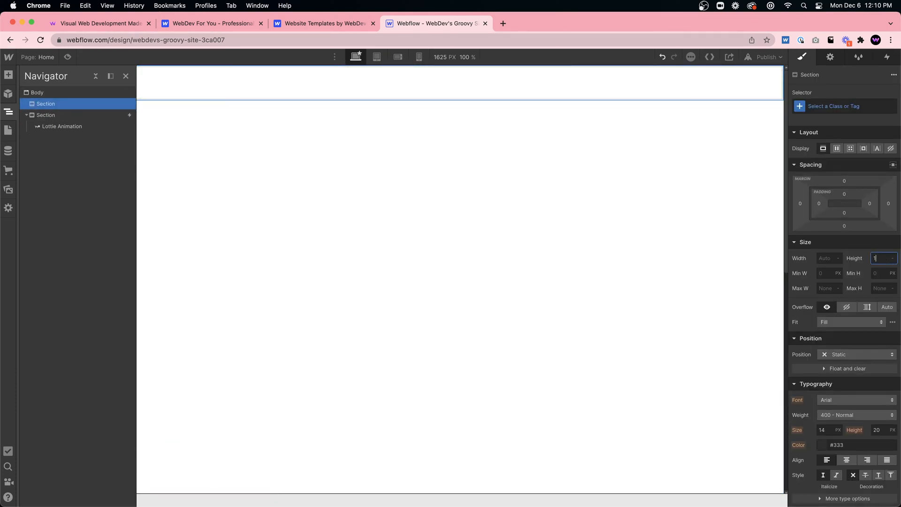
text(100)
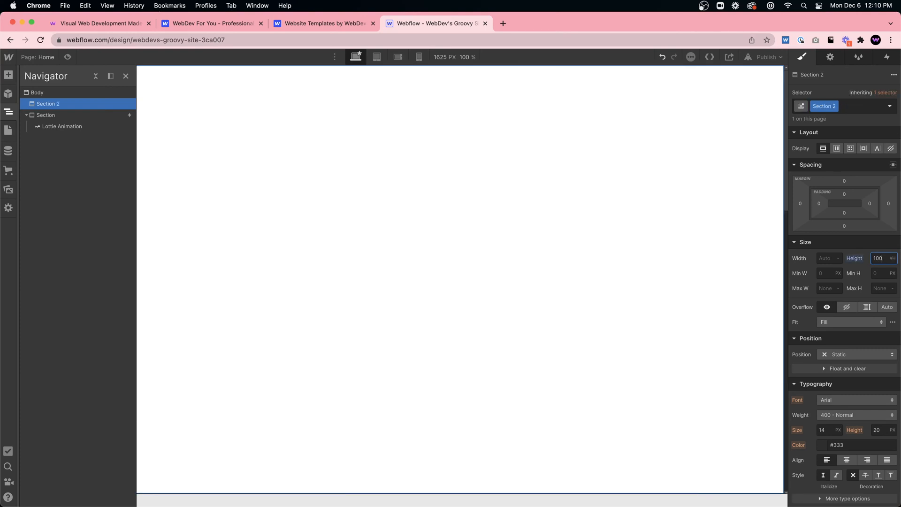
click(61, 126)
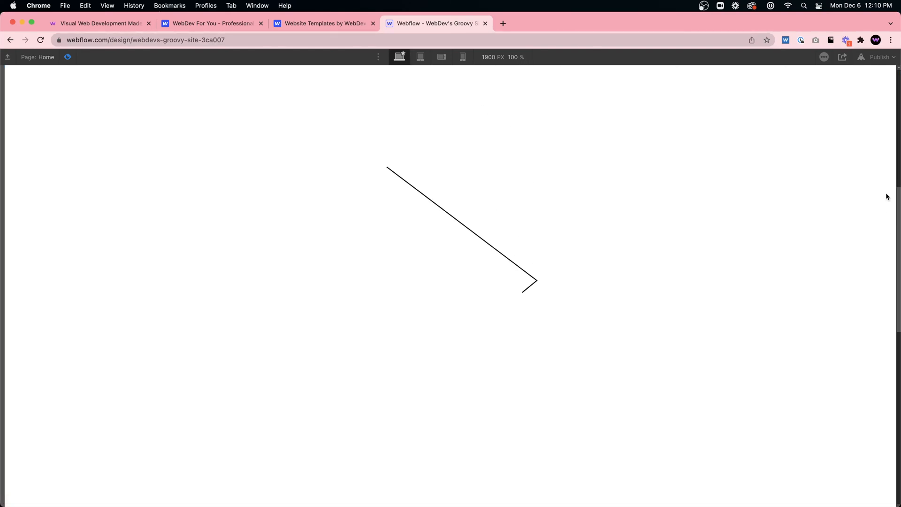
click(98, 24)
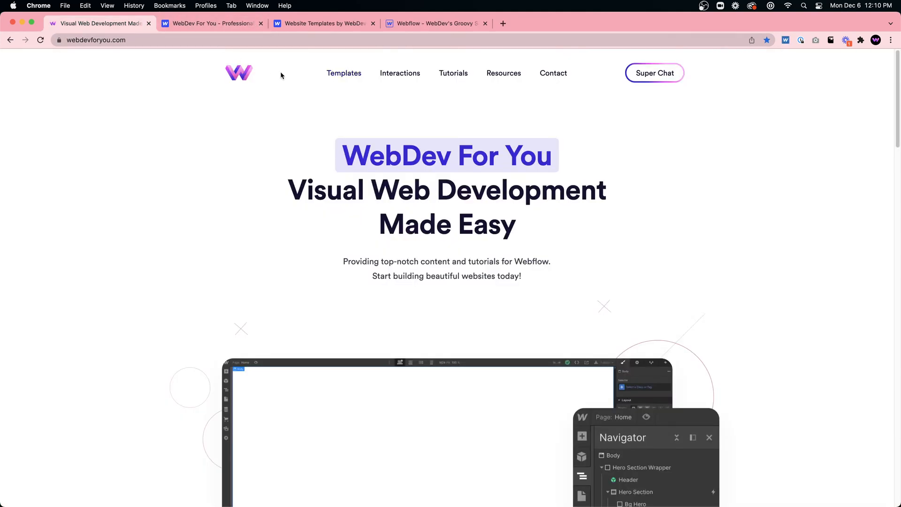
mouse_move(399, 74)
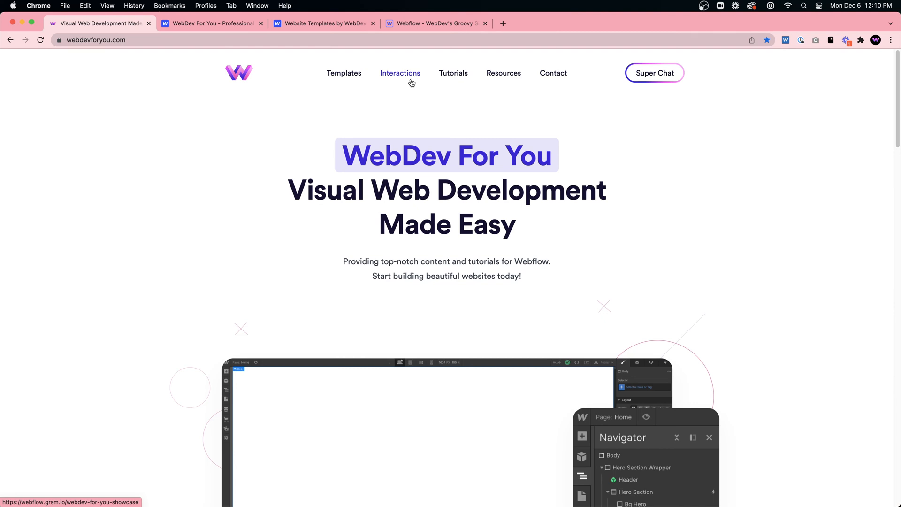
mouse_move(555, 87)
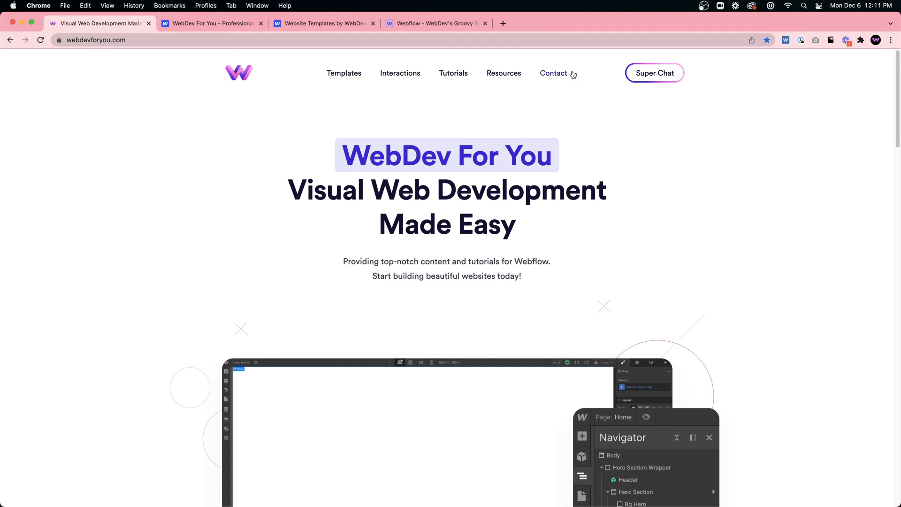
click(553, 73)
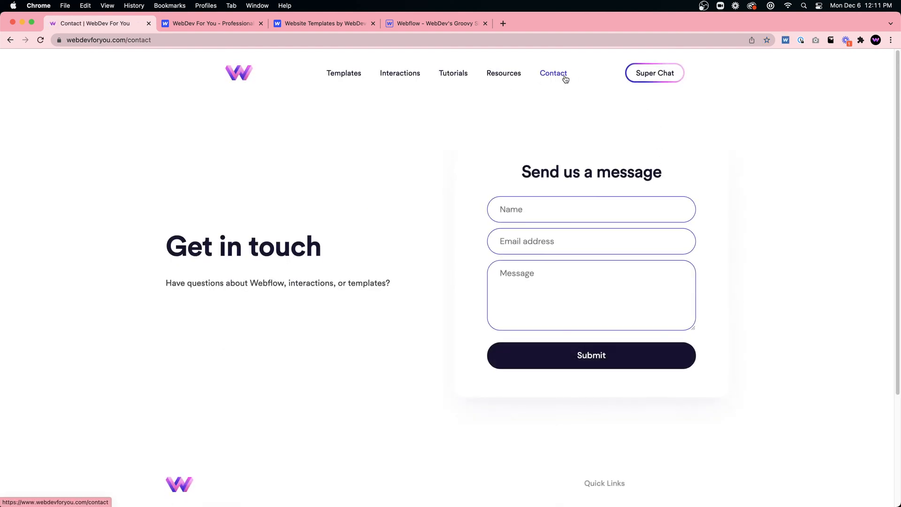
click(238, 73)
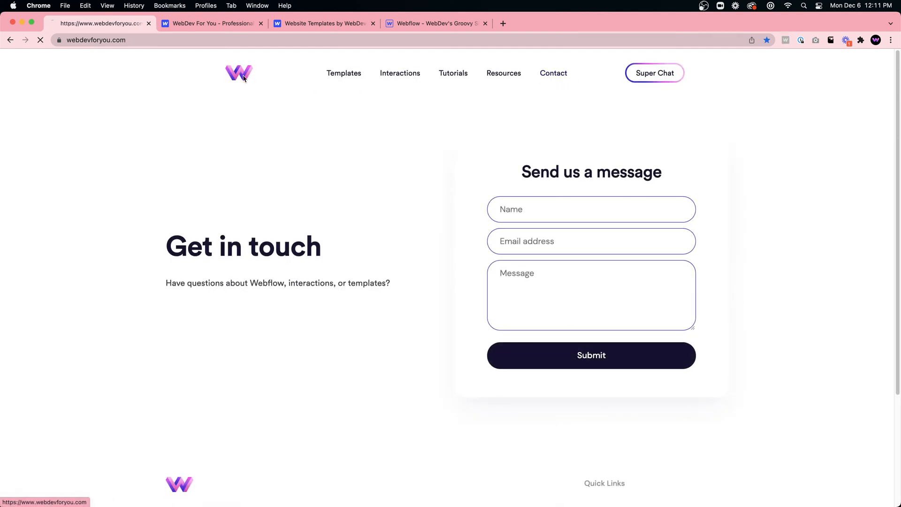